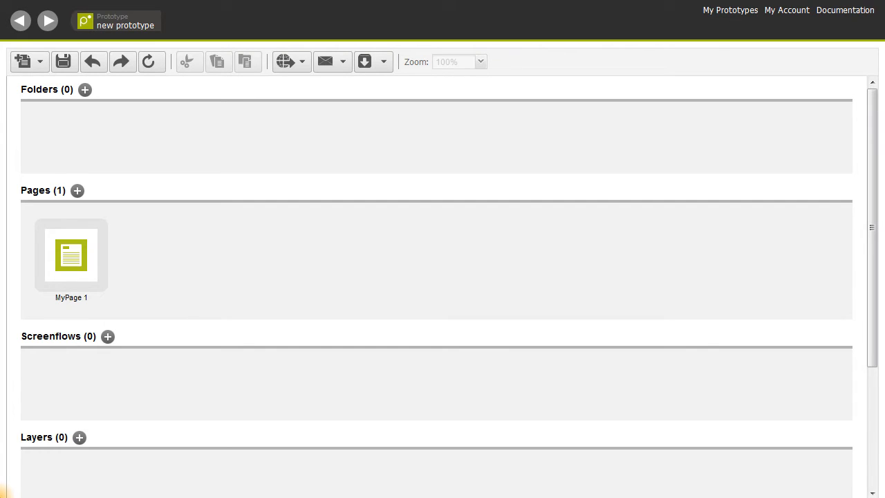
- Set Transform_background.png from the local drive as MyPage 1's background image
double_click(72, 254)
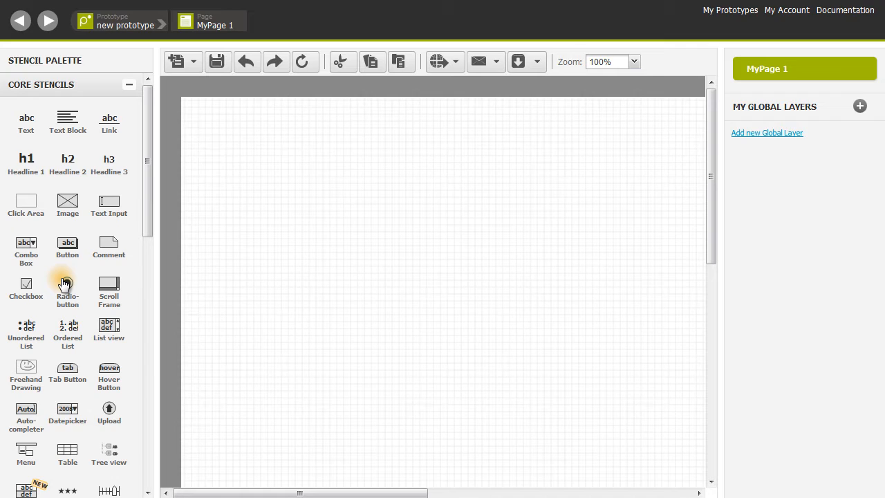
mouse_move(58, 271)
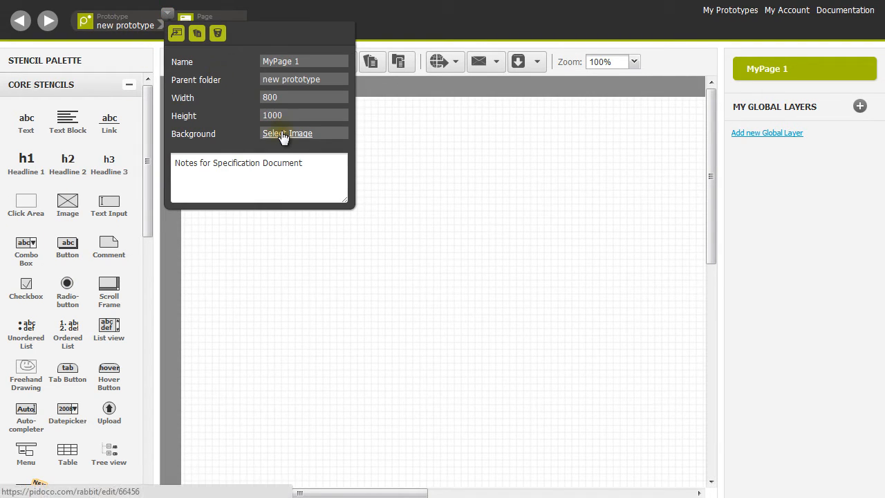
click(287, 133)
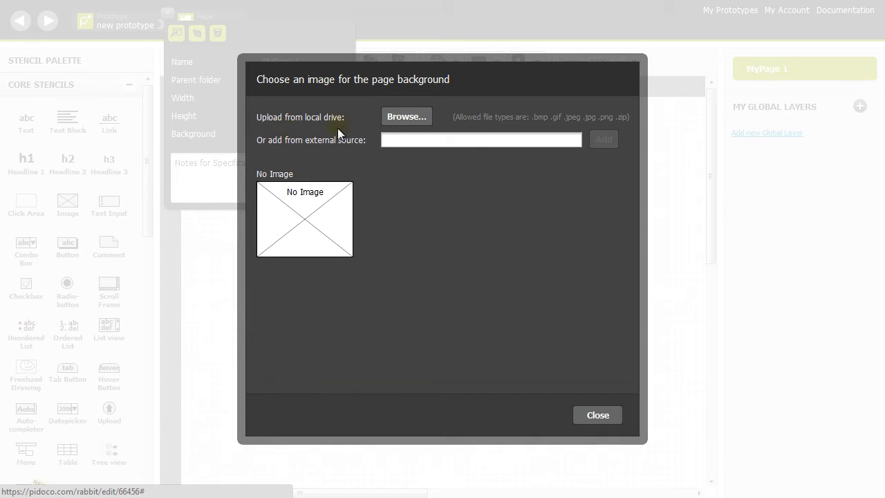
click(407, 116)
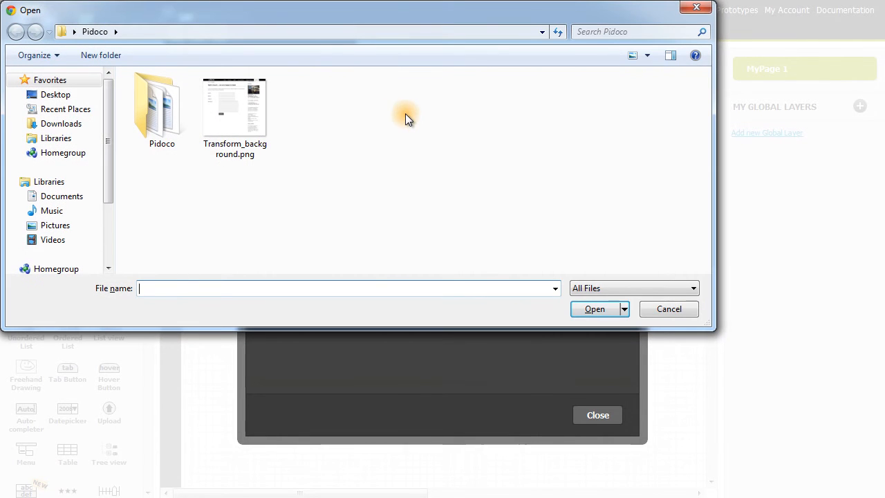
click(667, 310)
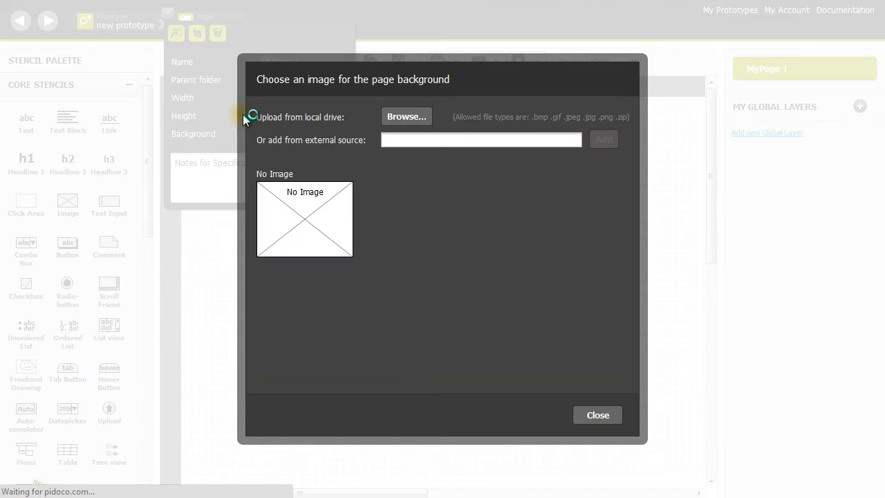
click(598, 415)
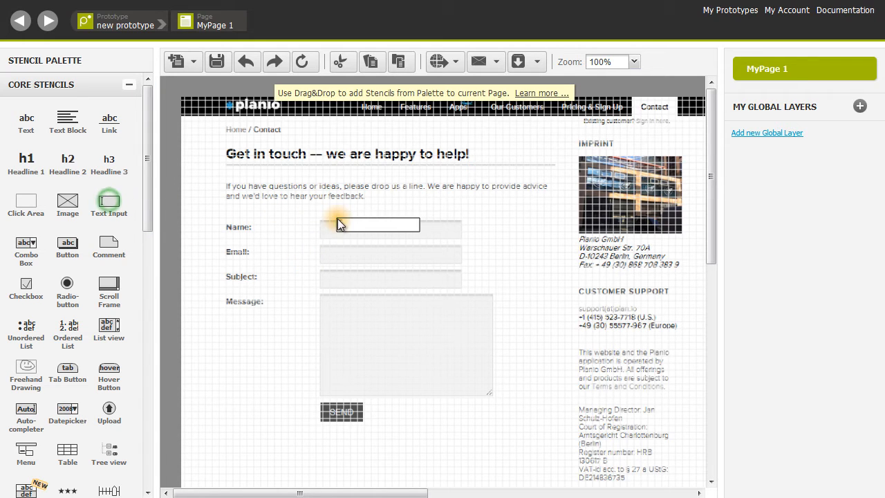
- Overlay text inputs on the Name and Message boxes and relabel the button 'Send'
click(368, 224)
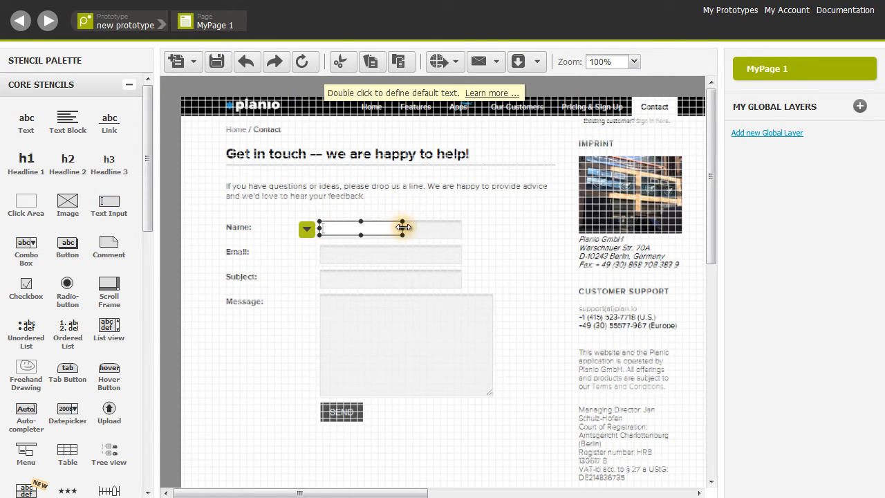
drag(403, 228, 459, 228)
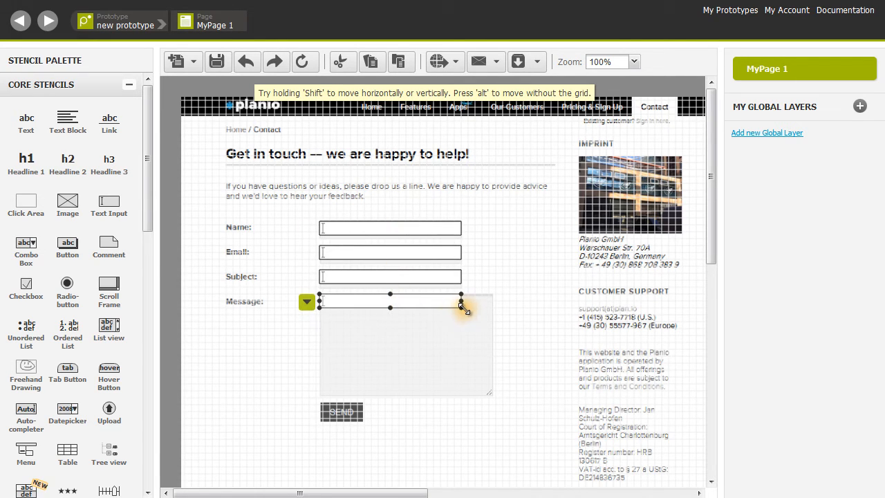
drag(461, 305, 492, 394)
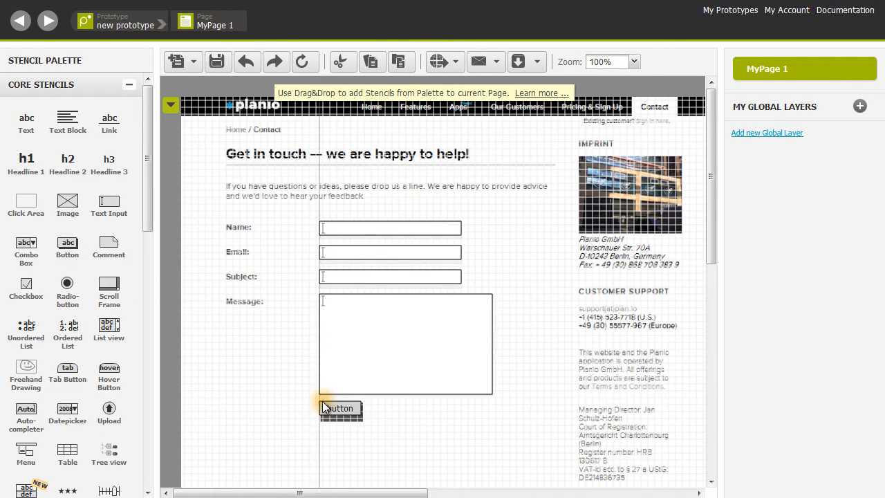
double_click(338, 408)
text(Send)
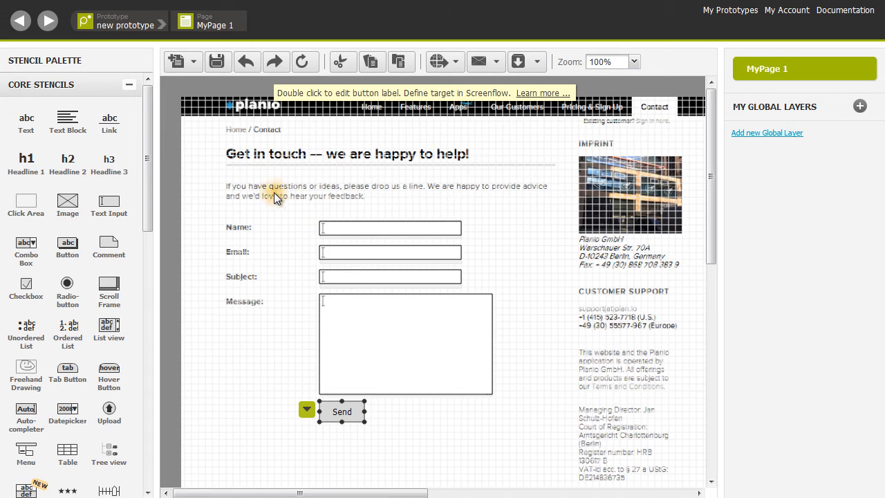
mouse_move(374, 196)
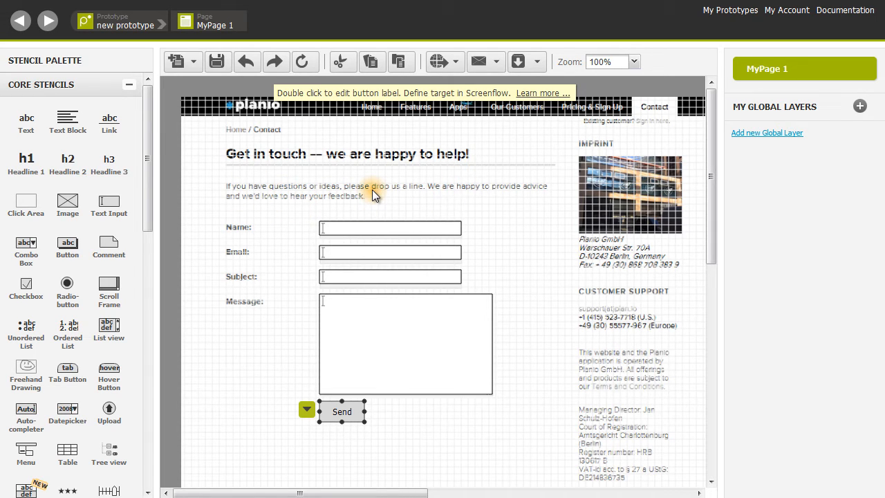
- Whiten the box covering the intro paragraph and write 'Hope to hear from you!' above the form
scroll(down, 3)
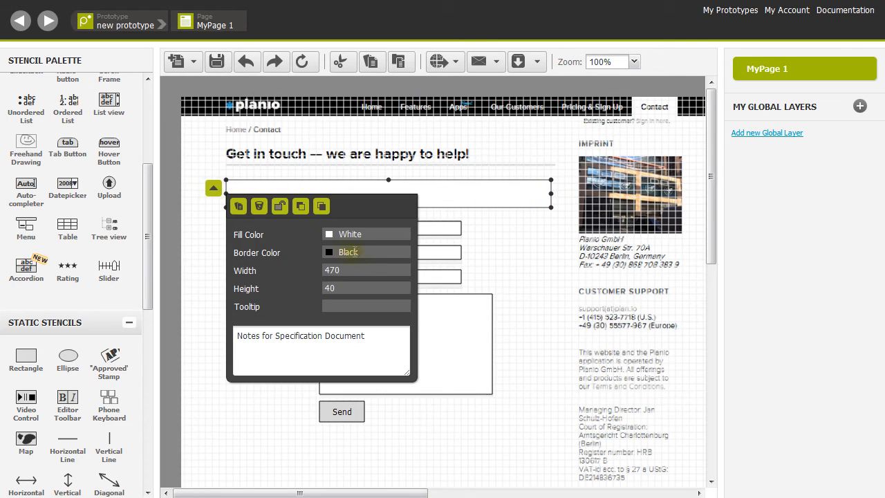
click(365, 251)
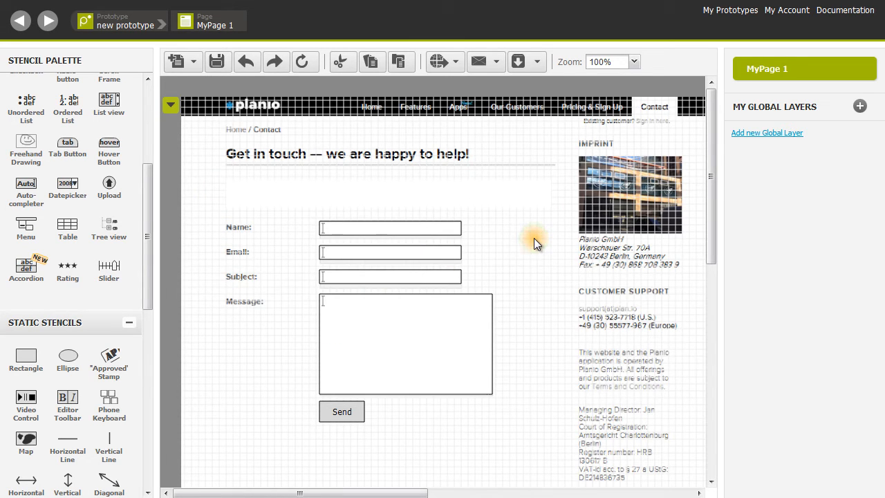
scroll(up, 3)
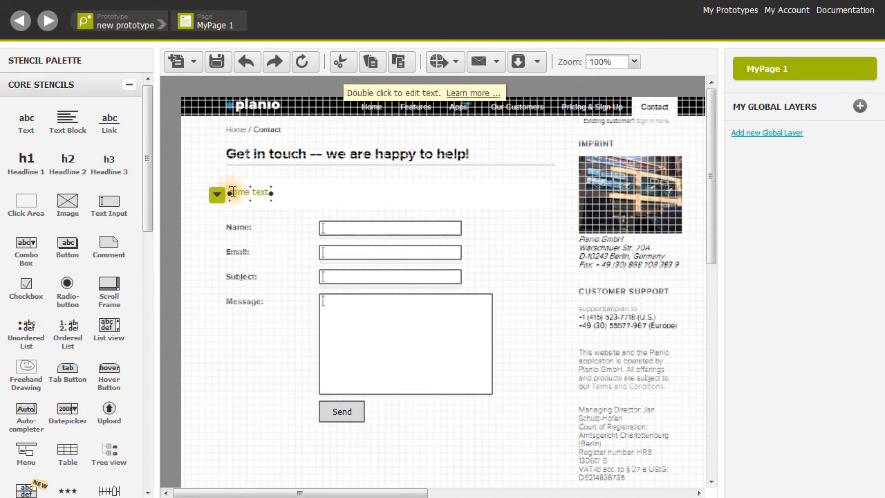
double_click(256, 192)
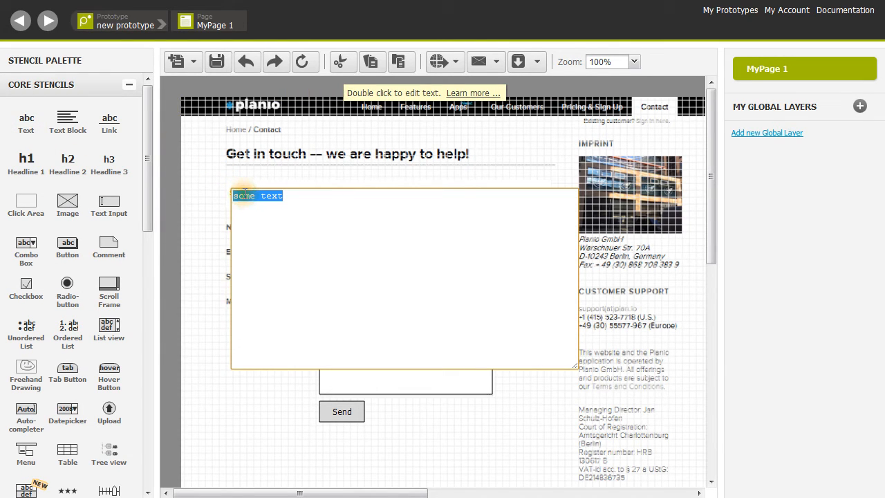
text(Hope to h)
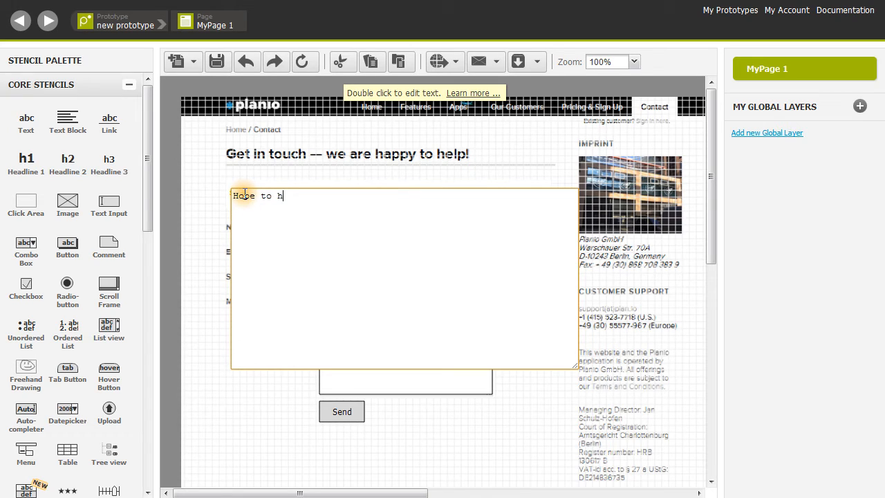
text(ear from you!)
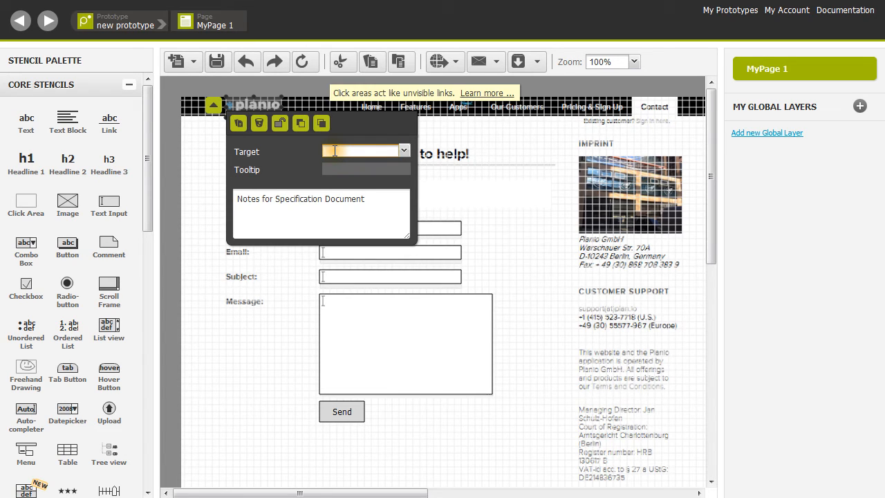
- Enter plan.io as the logo click area's link target
text(plan)
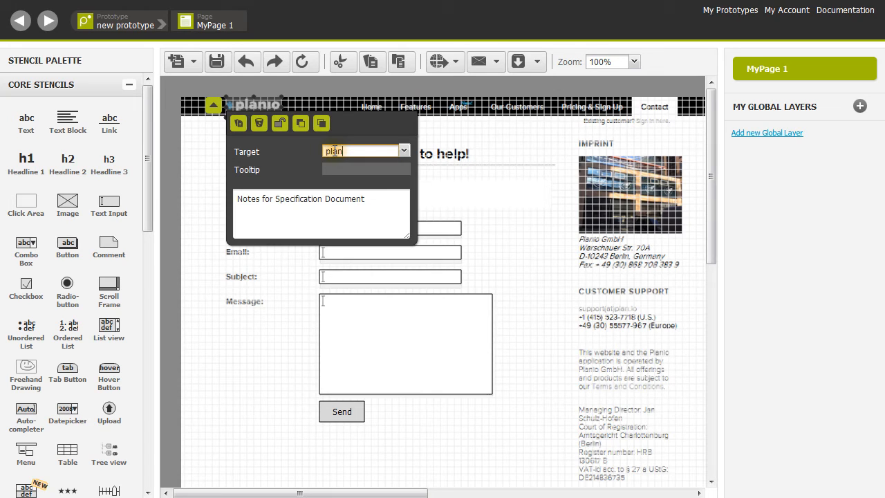
text(.io)
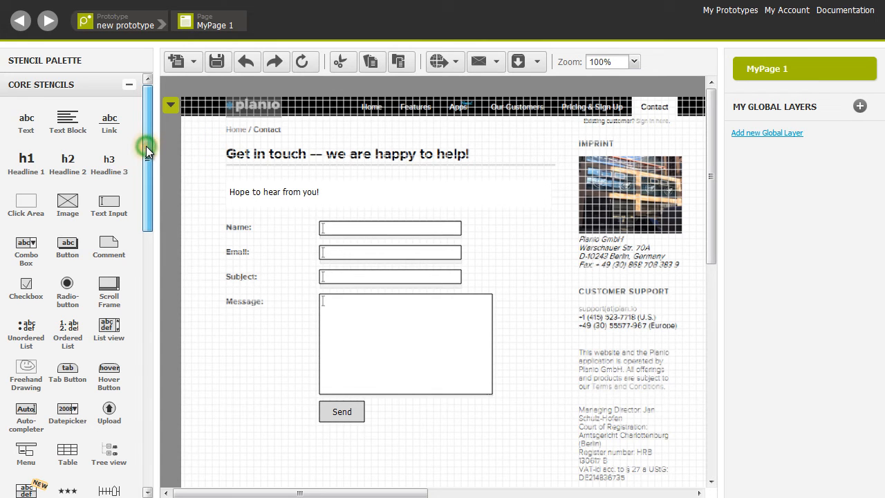
scroll(down, 3)
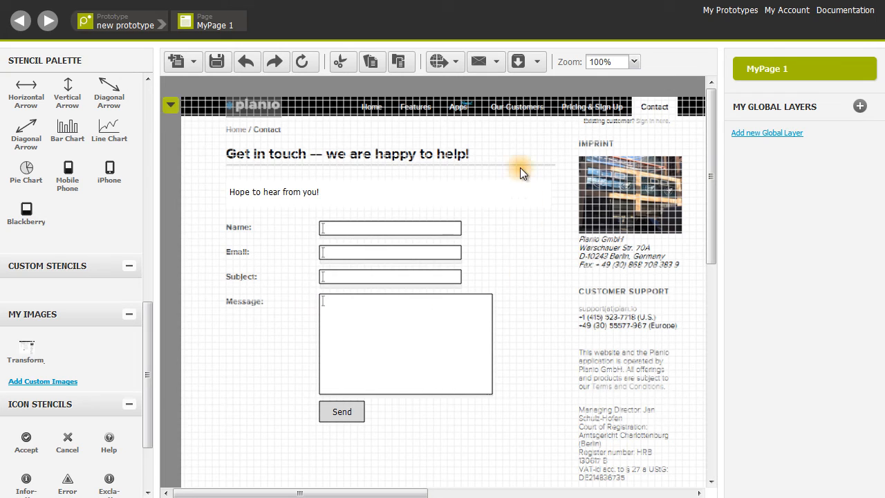
- Run the prototype in plain simulation, follow the logo link to plan.io and return
click(437, 61)
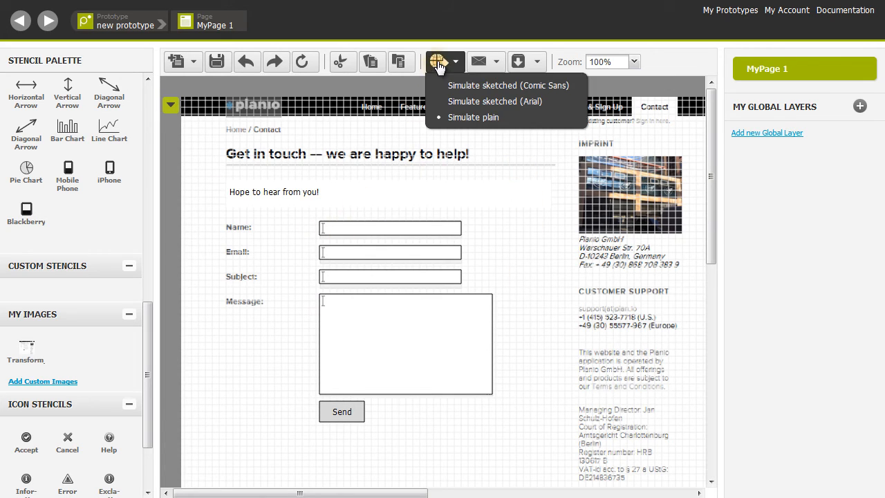
click(472, 116)
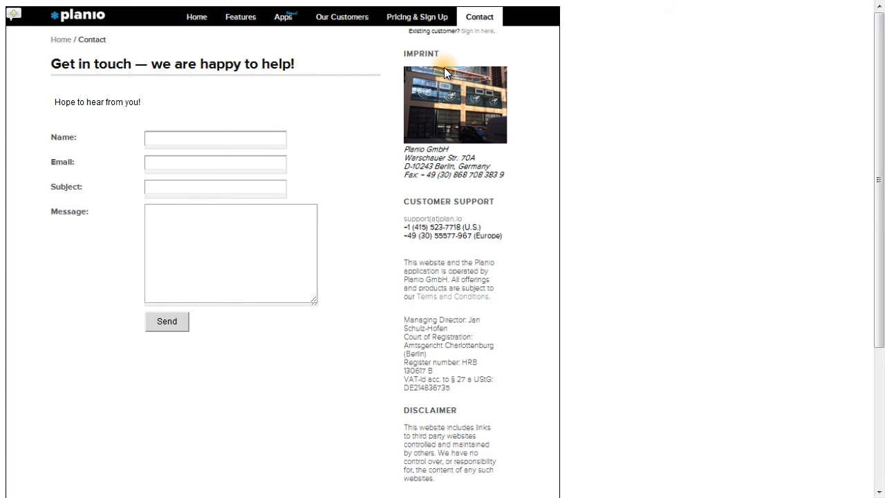
mouse_move(380, 69)
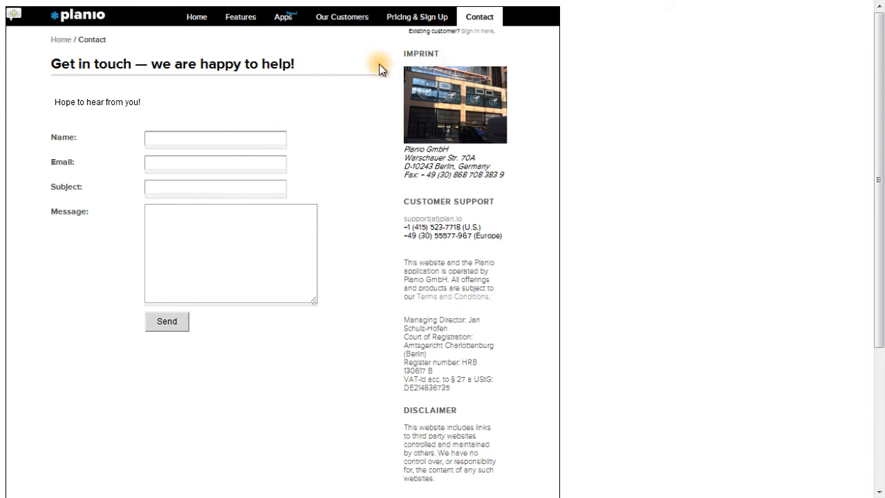
mouse_move(89, 28)
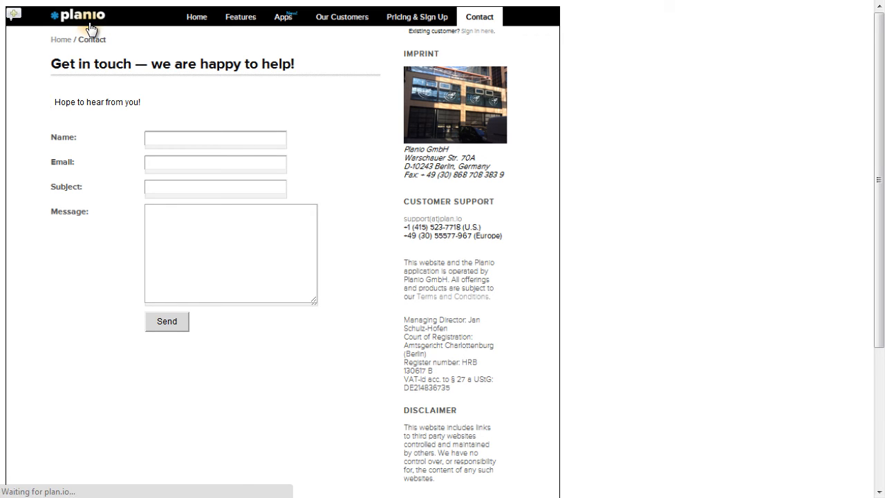
click(197, 17)
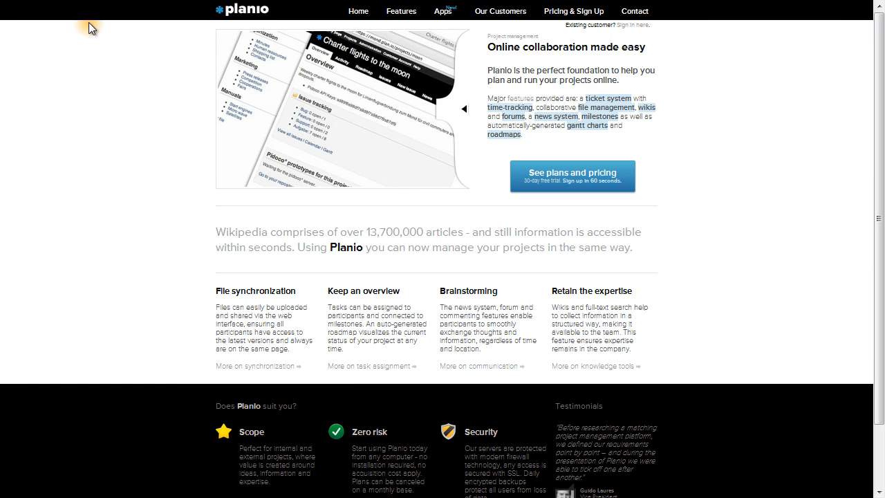
click(633, 11)
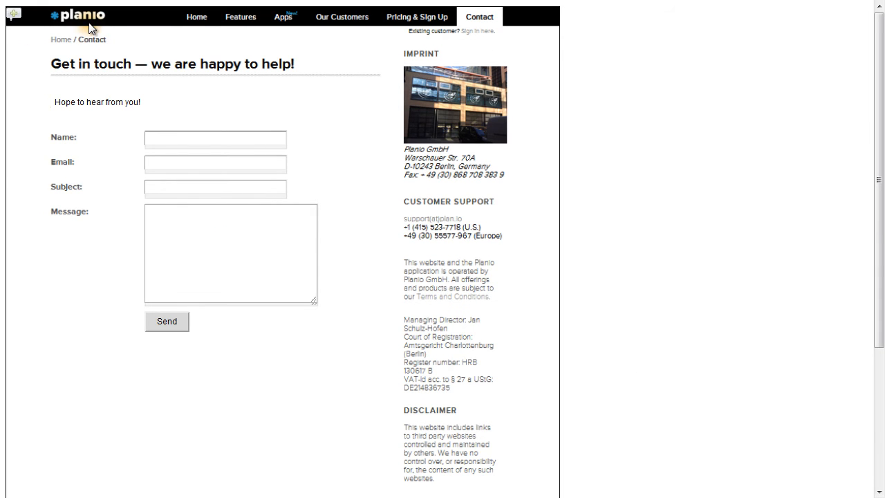
- Fill the form with name 'Pidoco' and a message starting 'I real', then send it
click(216, 138)
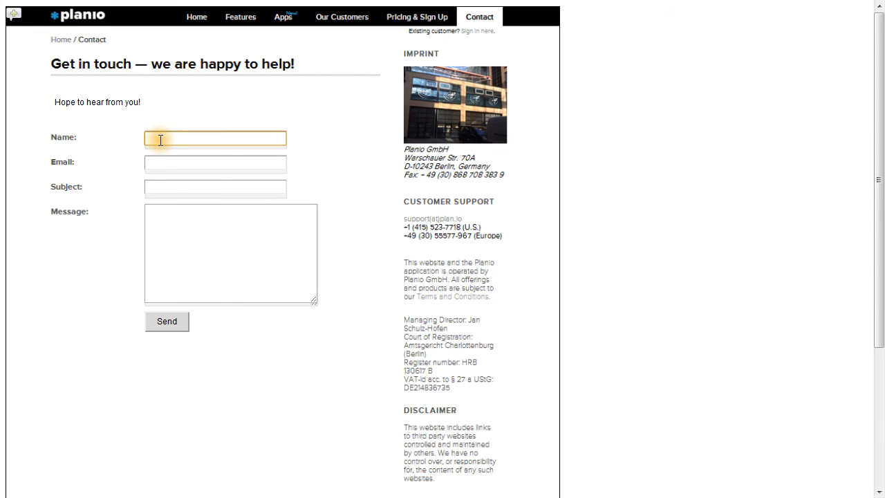
text(Pidoco)
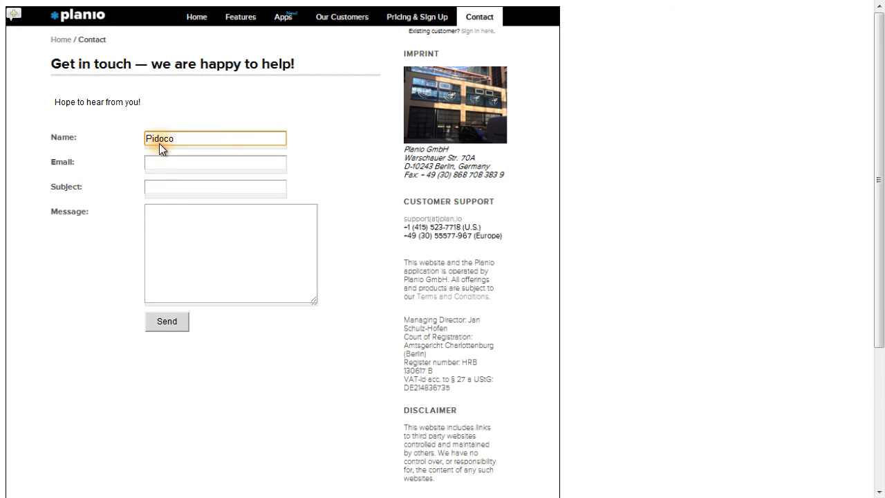
text(I really like your tool!)
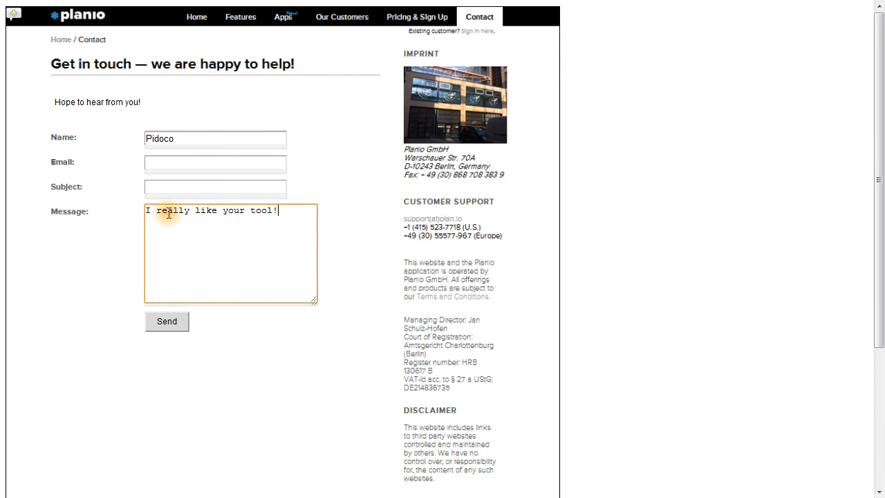
mouse_move(167, 274)
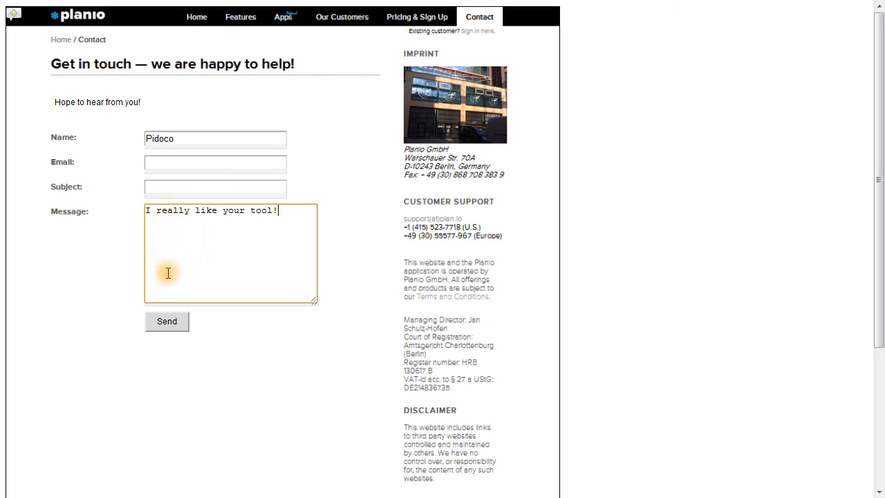
click(166, 321)
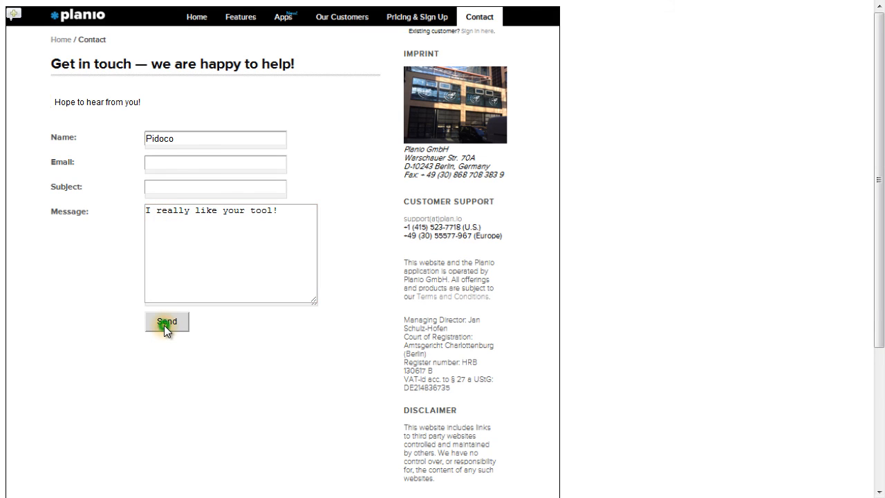